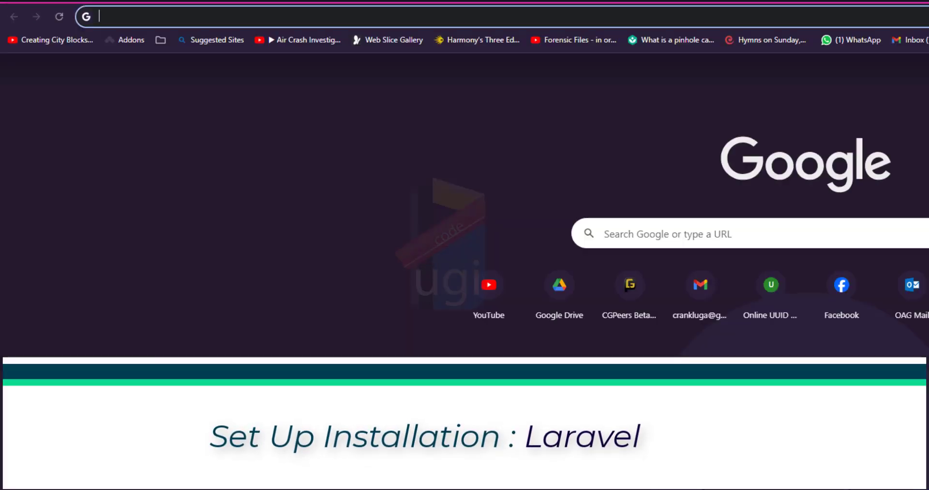
Step: Search for 'composer' and open the getcomposer.org homepage from the results
text(composer)
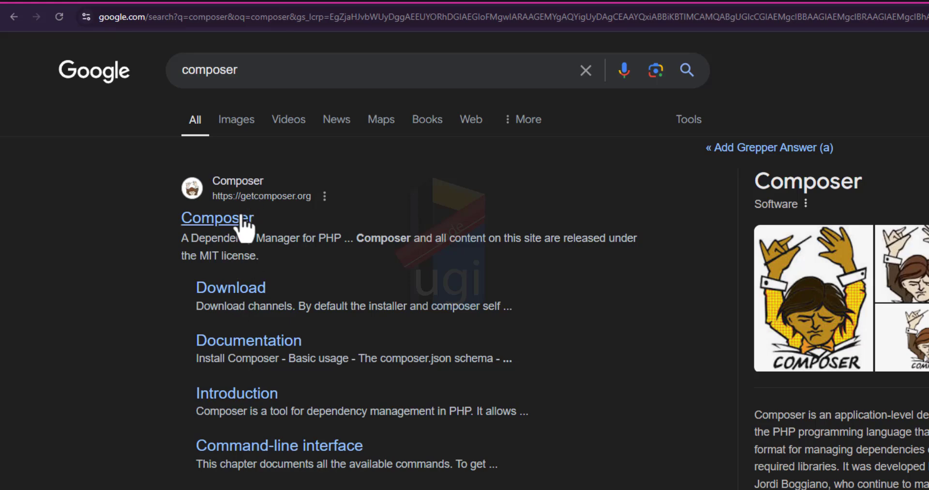
click(216, 219)
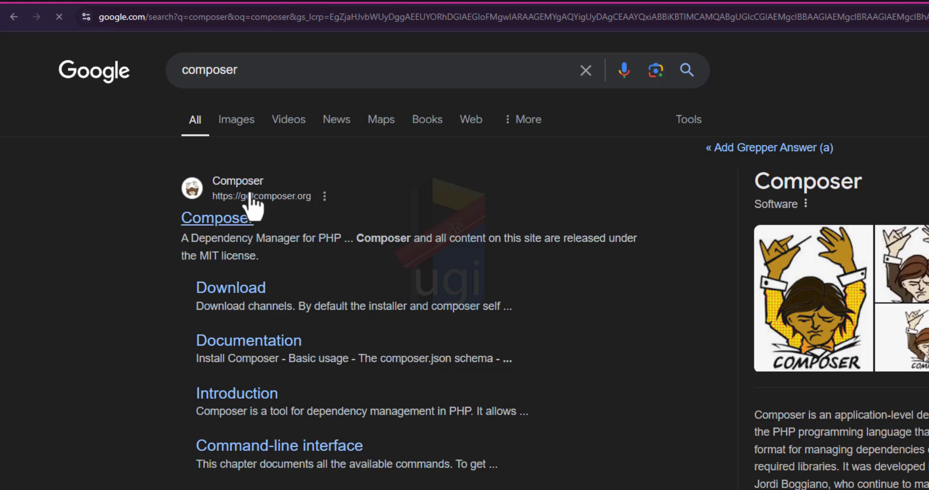
click(217, 218)
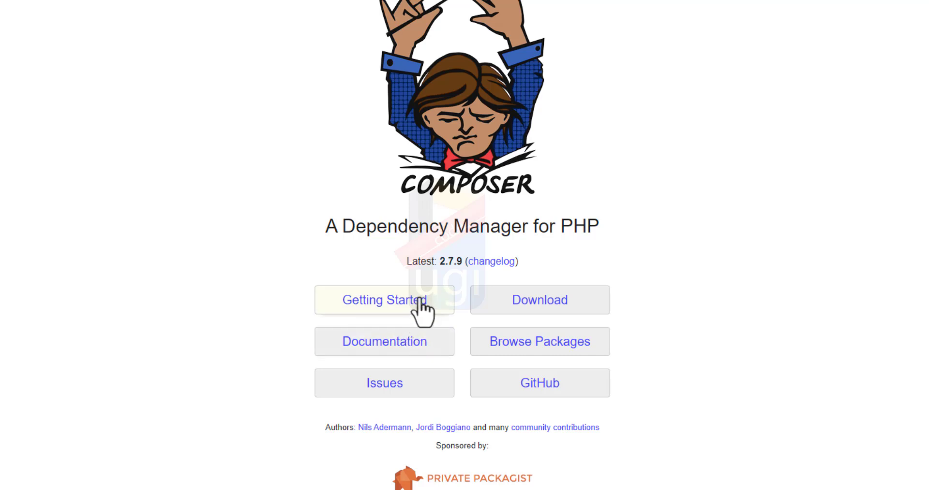
mouse_move(421, 313)
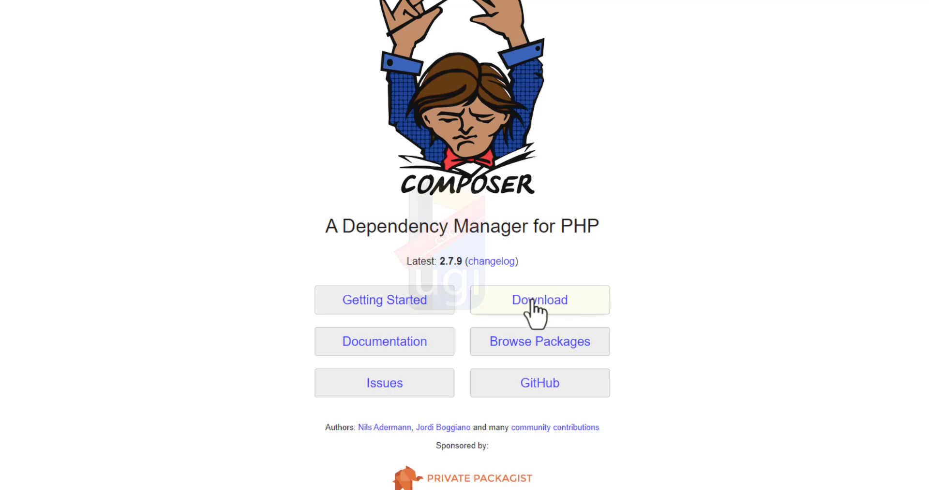
Step: Go to Download Composer and start downloading the Composer-Setup.exe Windows installer
click(539, 301)
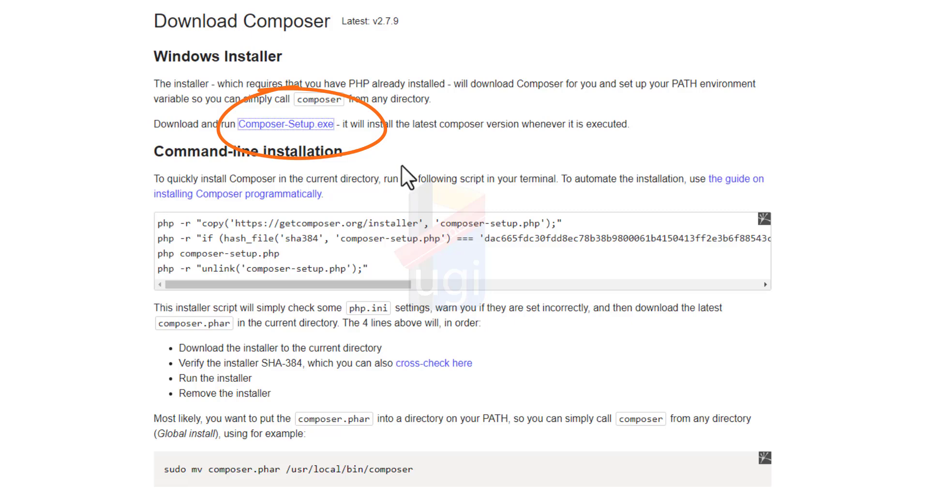
click(286, 124)
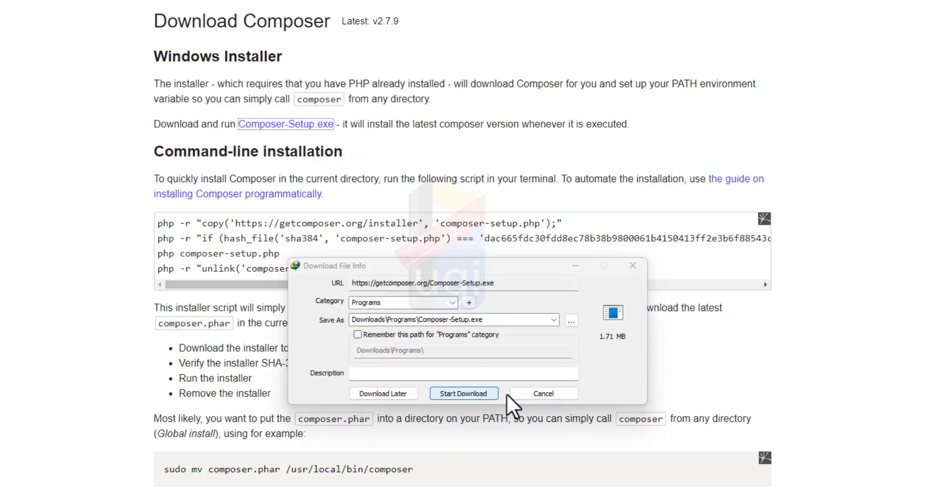
click(465, 394)
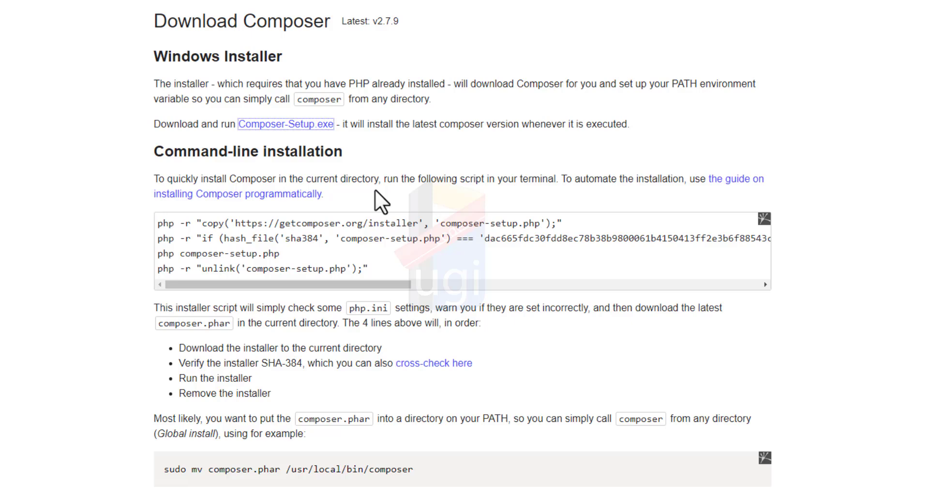
Step: Search for 'windows all in one runtimes' and open the All in One Runtimes website
scroll(down, 3)
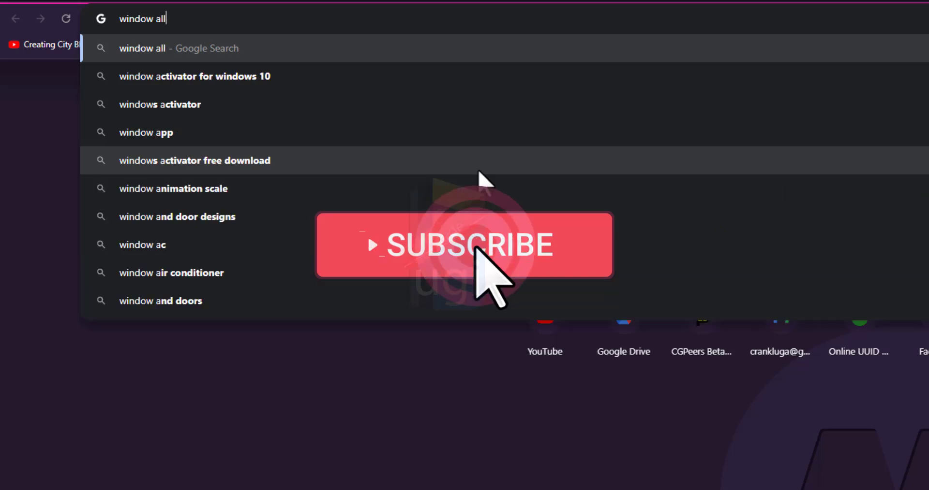
text(in)
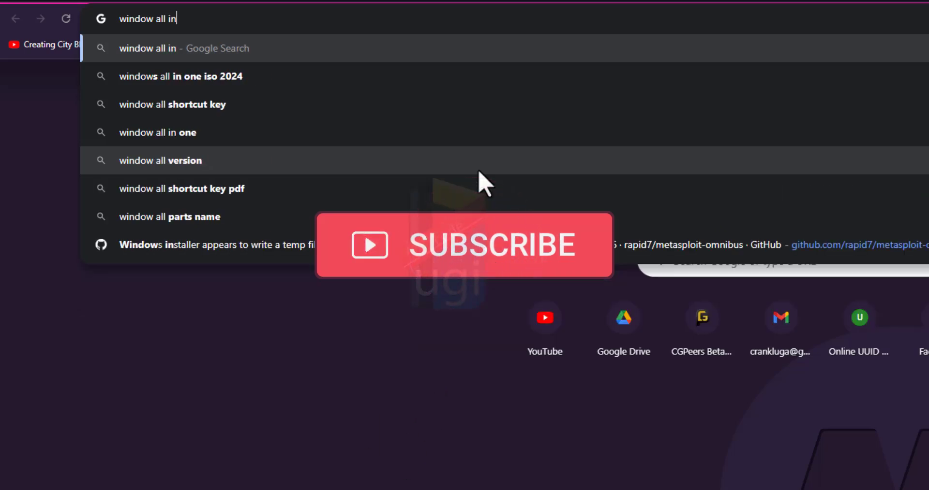
text(one)
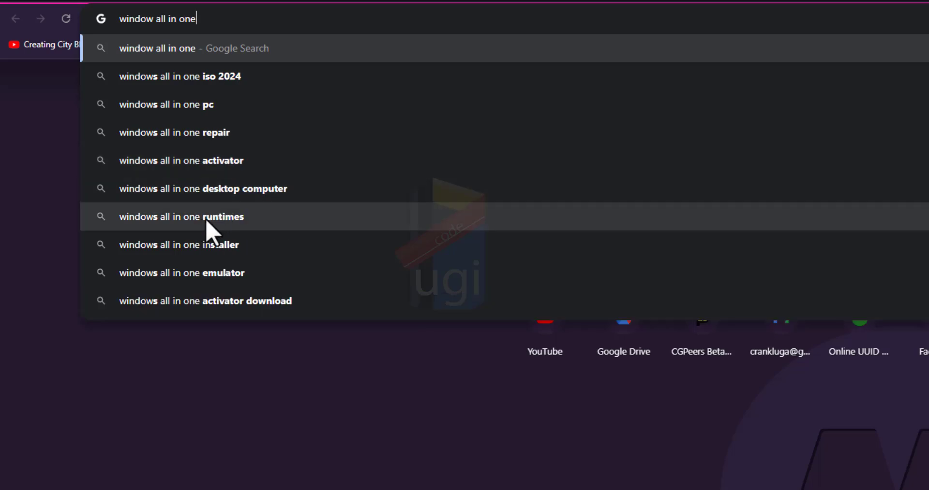
click(180, 216)
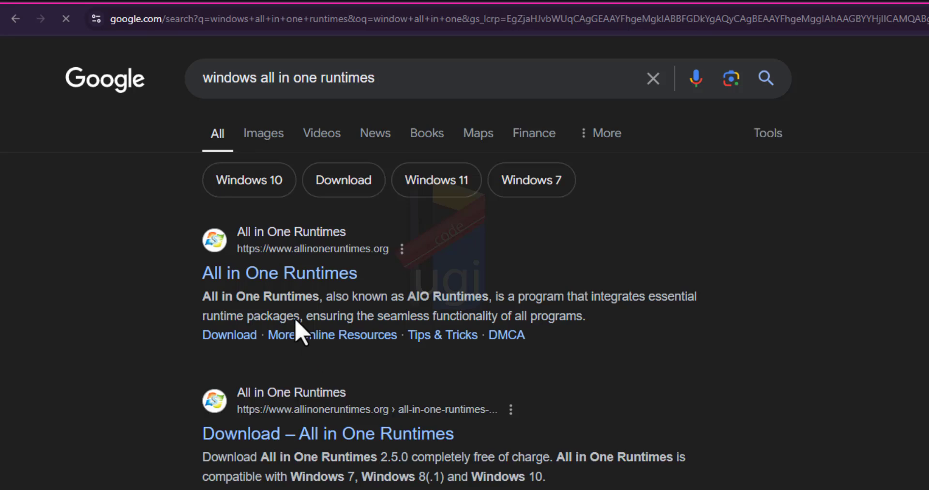
mouse_move(260, 287)
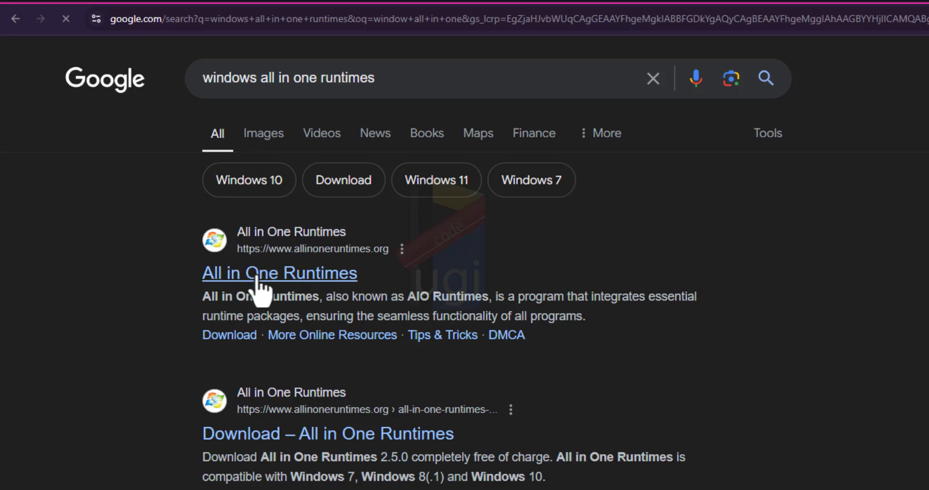
click(265, 274)
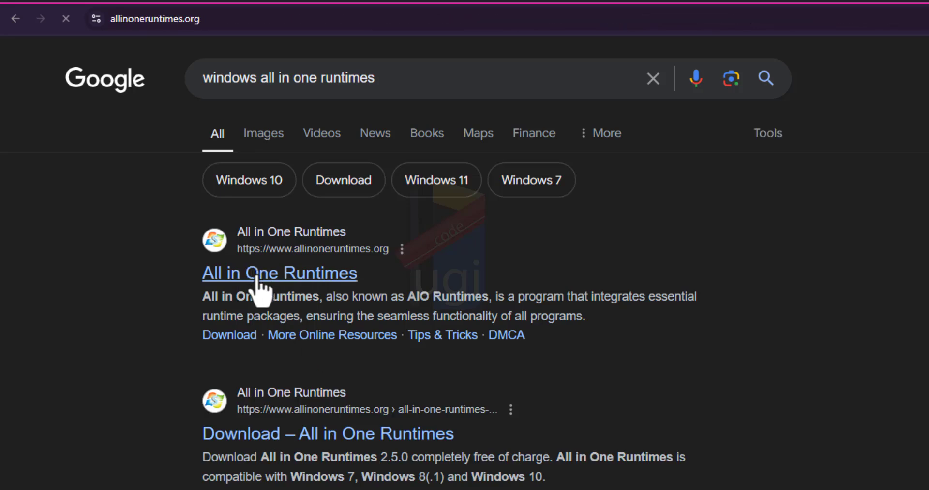
Step: Scroll through the allinoneruntimes.org homepage to read the runtime package description
click(264, 274)
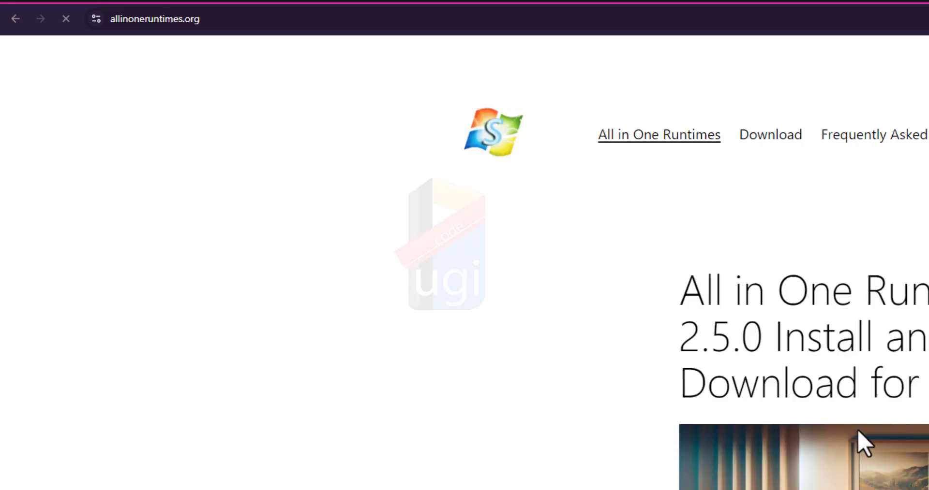
scroll(down, 3)
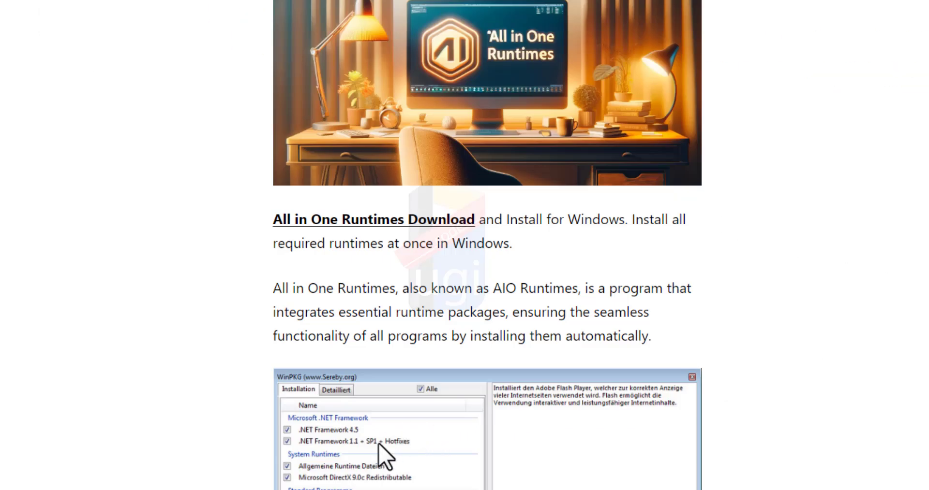
scroll(down, 3)
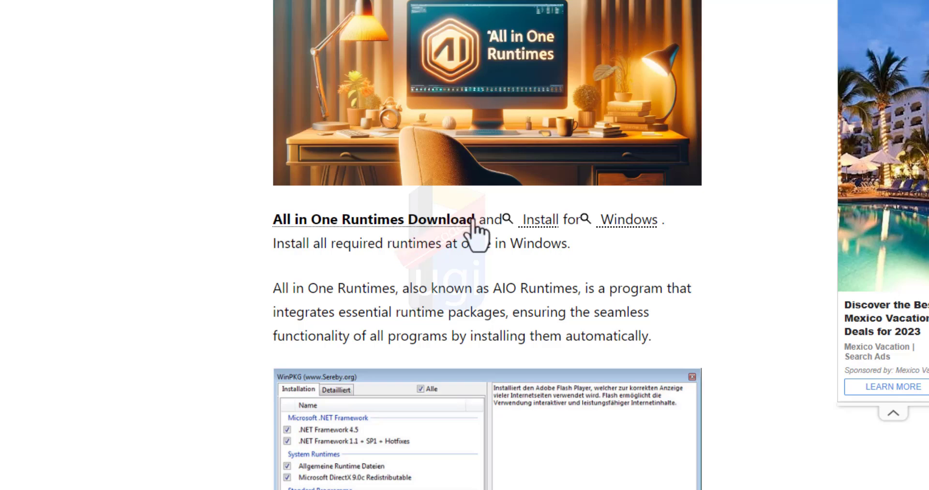
scroll(down, 3)
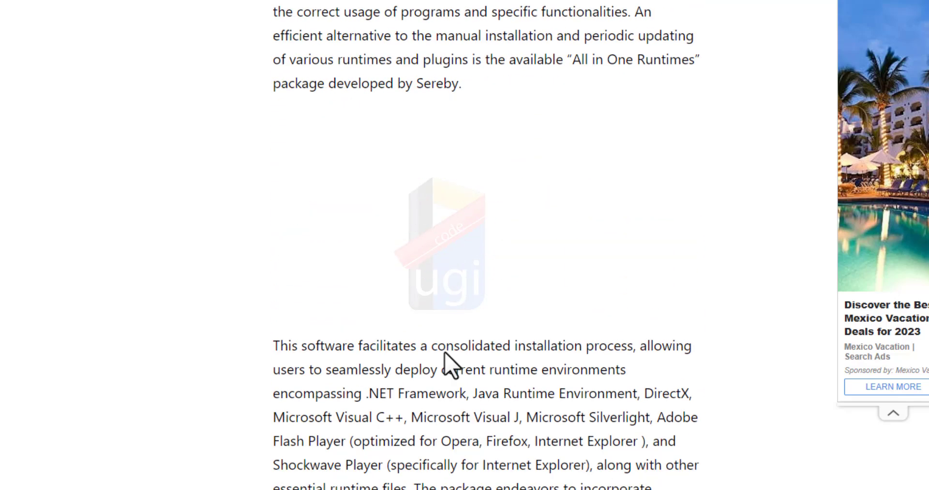
scroll(down, 3)
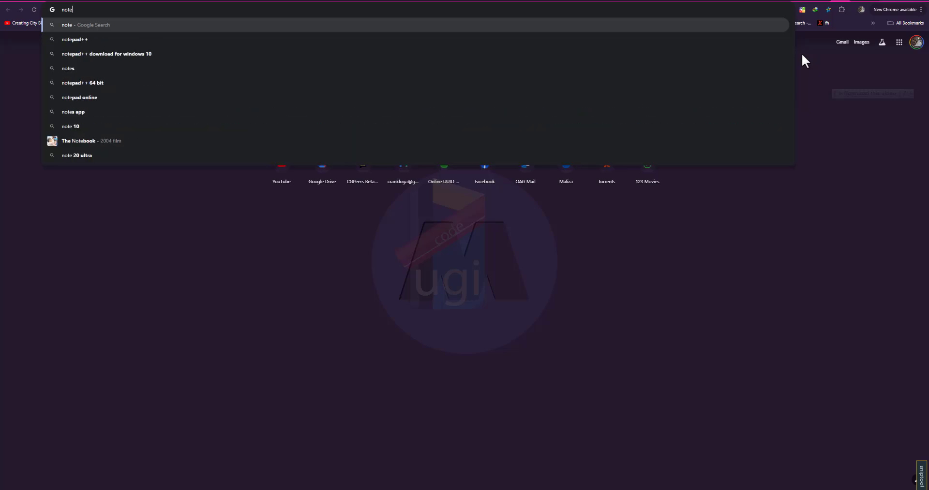
mouse_move(135, 60)
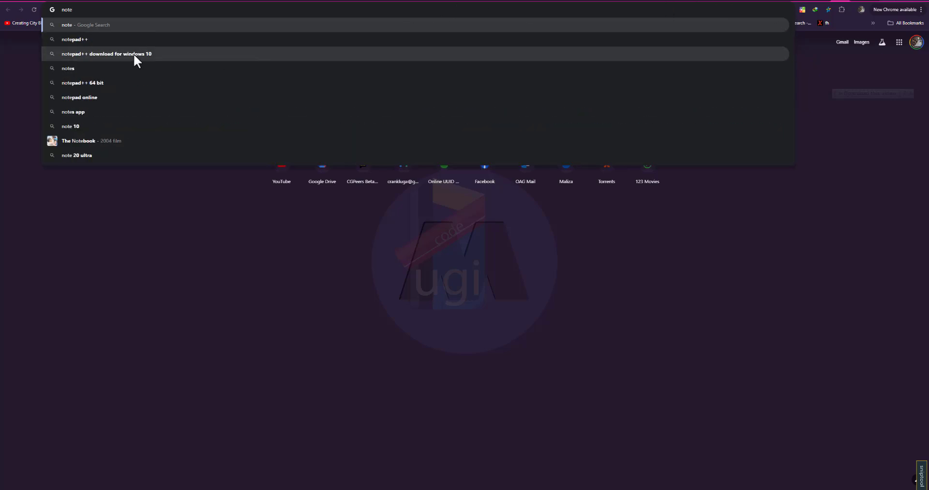
Step: Search for Notepad++, then search for 'visual studio code download'
click(79, 40)
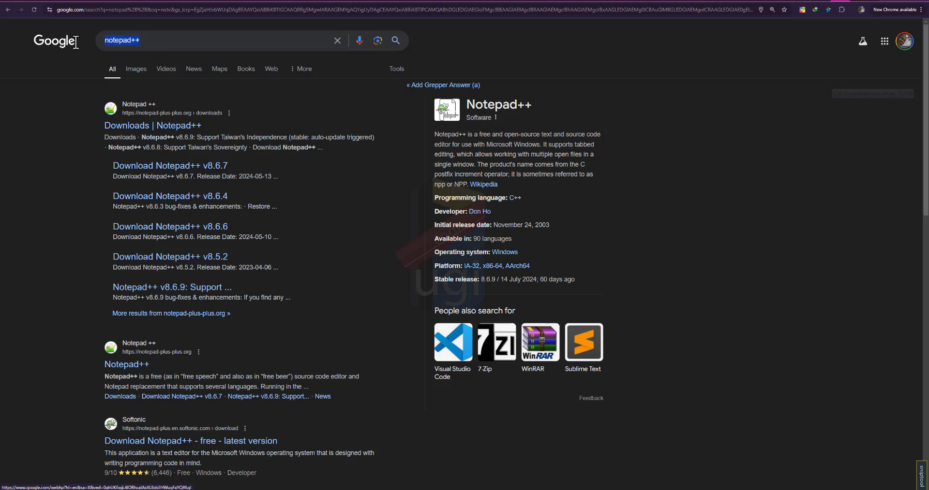
text(visual)
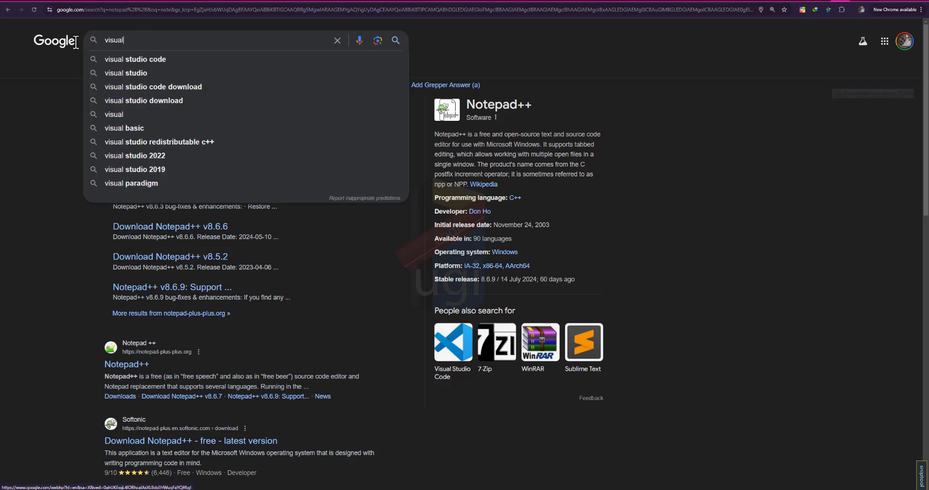
mouse_move(153, 100)
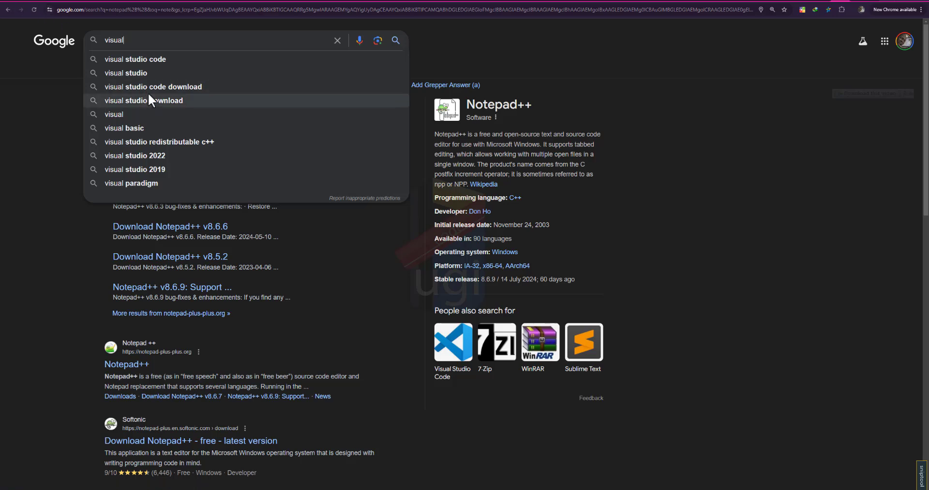
click(153, 101)
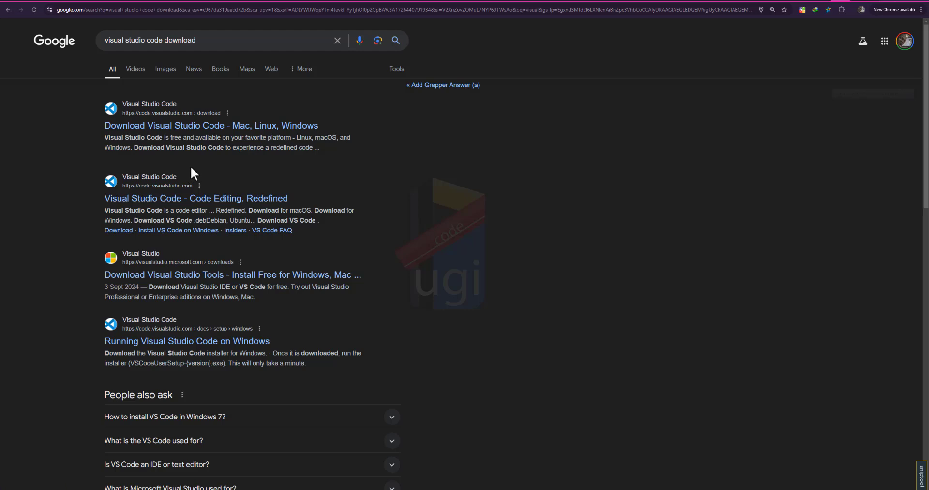
mouse_move(206, 168)
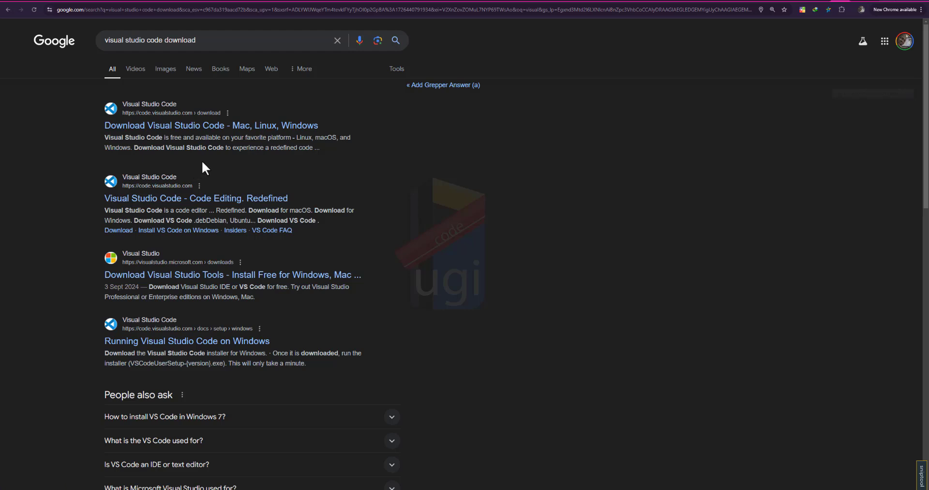
mouse_move(209, 166)
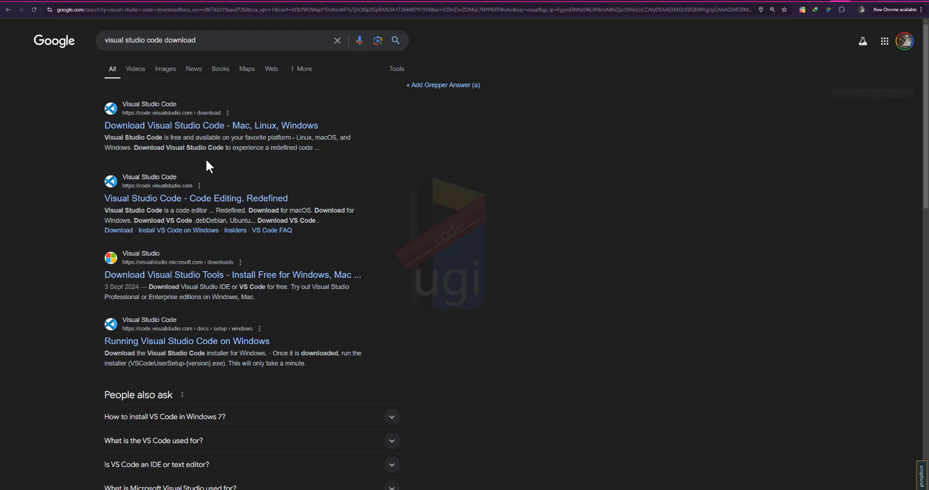
mouse_move(207, 158)
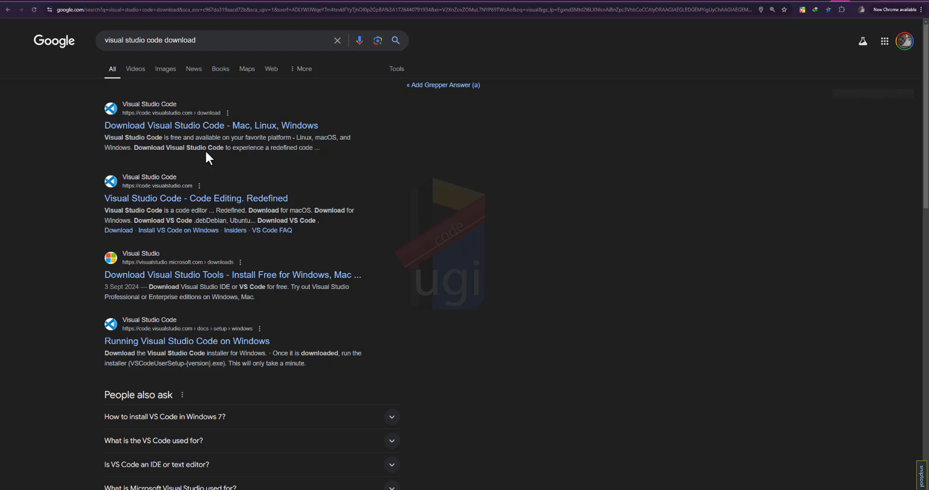
mouse_move(211, 151)
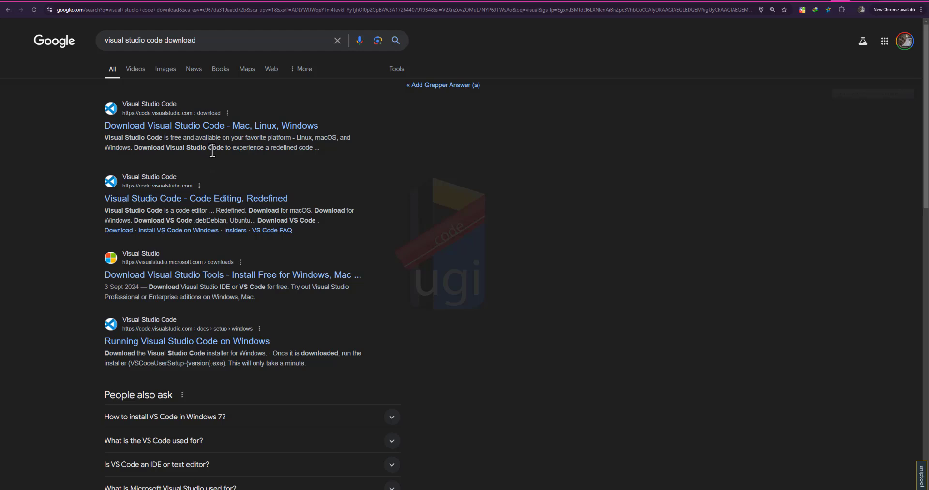
mouse_move(231, 140)
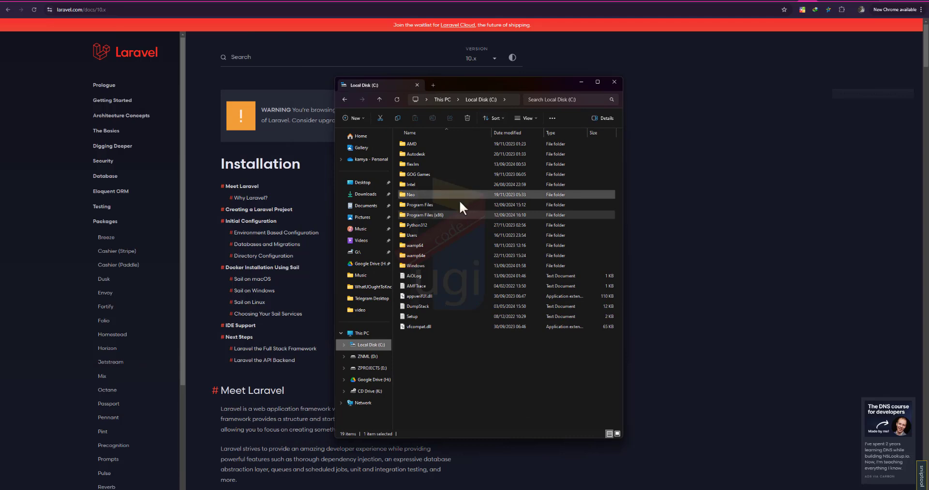
Step: Open the wamp64 folder on Local Disk (C:)
click(413, 245)
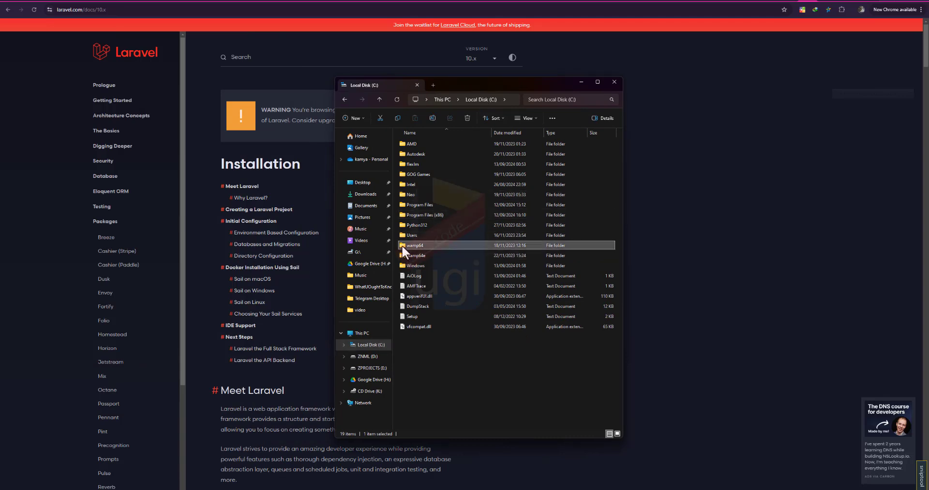
double_click(414, 246)
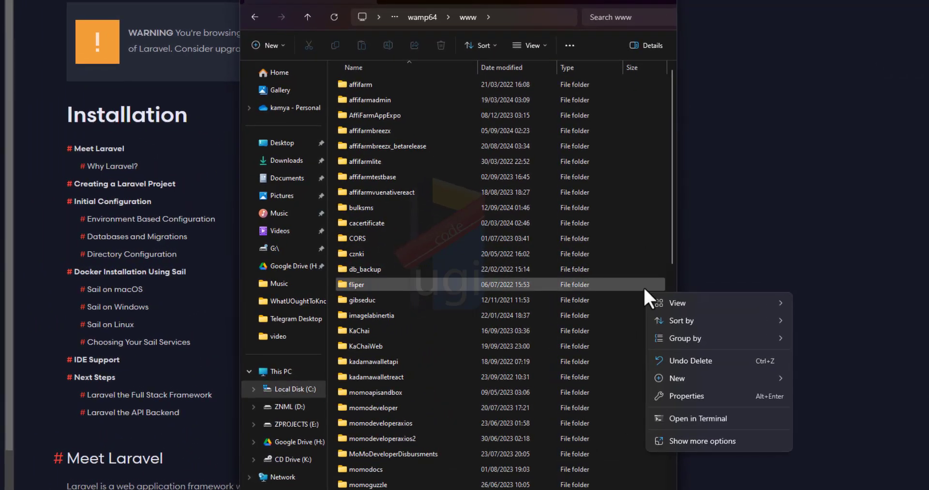
mouse_move(691, 457)
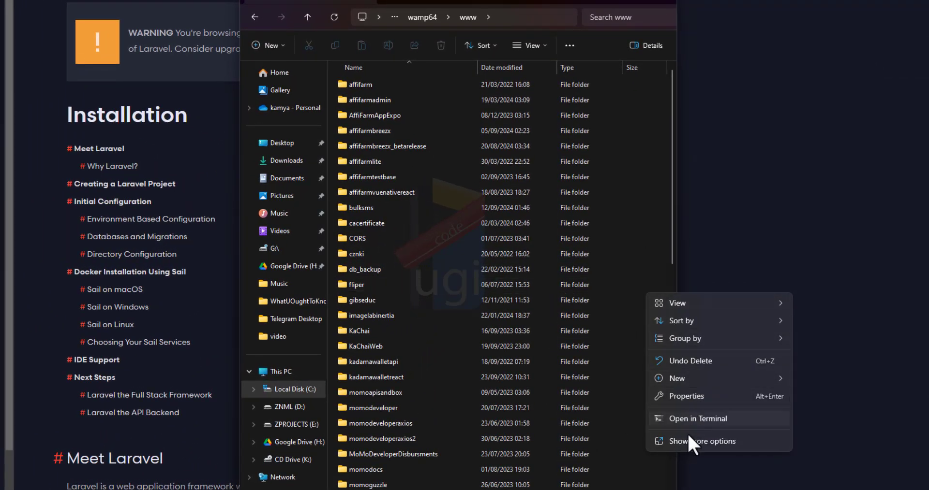
mouse_move(689, 433)
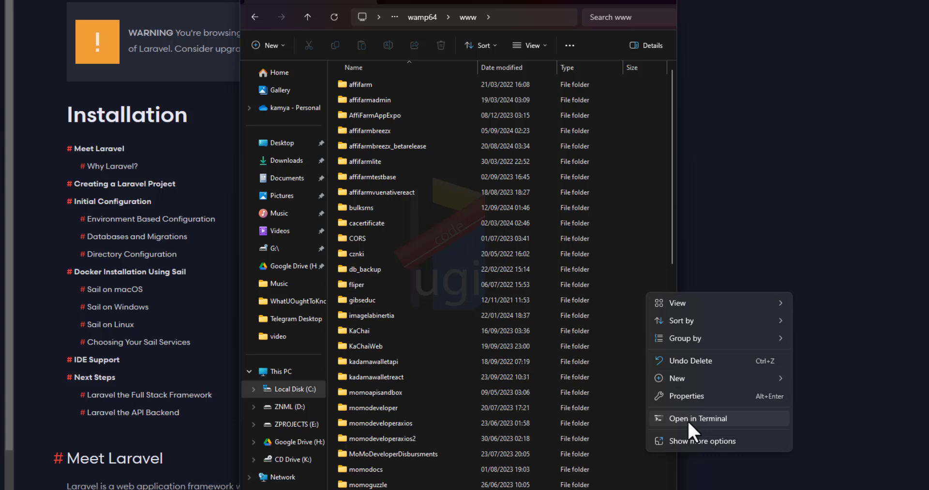
Step: Open a PowerShell terminal in the C:\wamp64\www folder via Open in Terminal
click(697, 419)
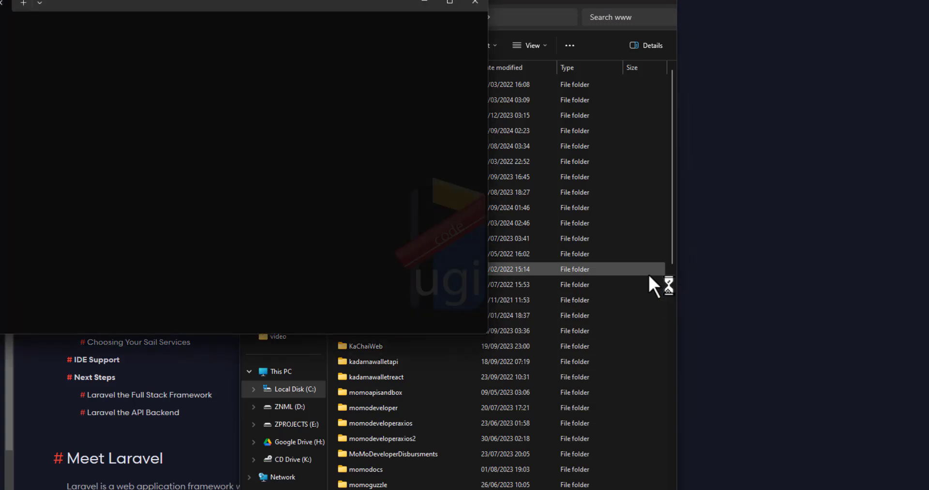
mouse_move(315, 153)
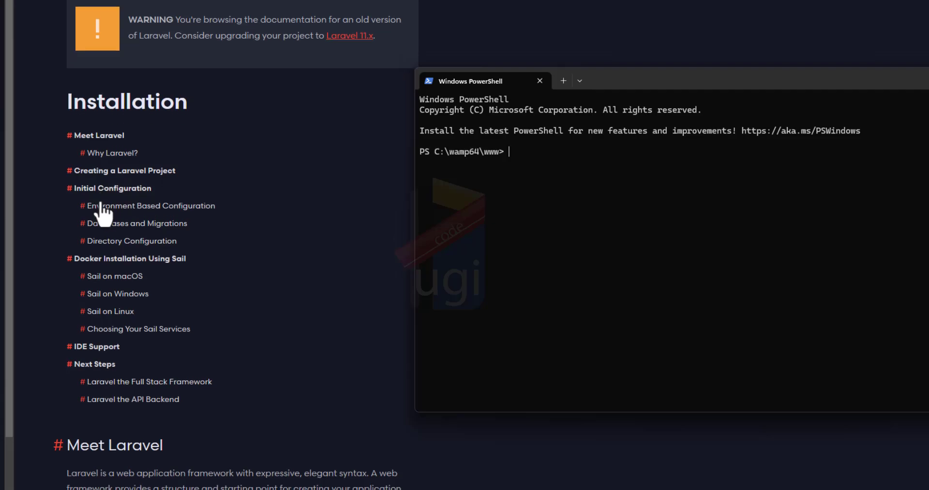
Step: Open the Laravel 10.x Installation docs and scroll to the Creating a Laravel Project command
scroll(down, 3)
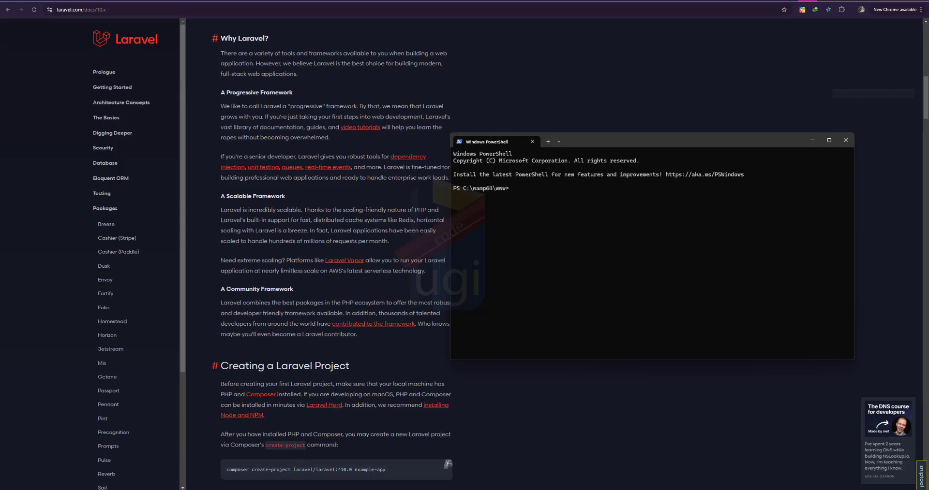
mouse_move(4, 55)
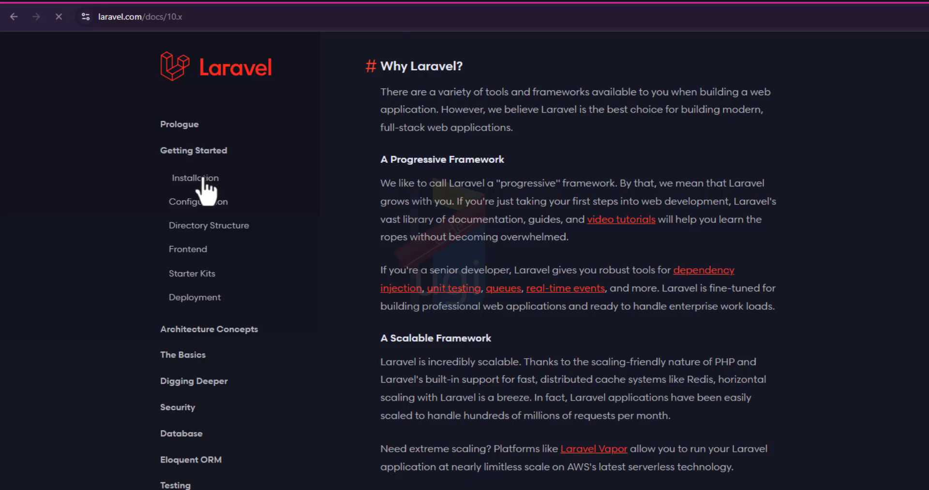
click(195, 178)
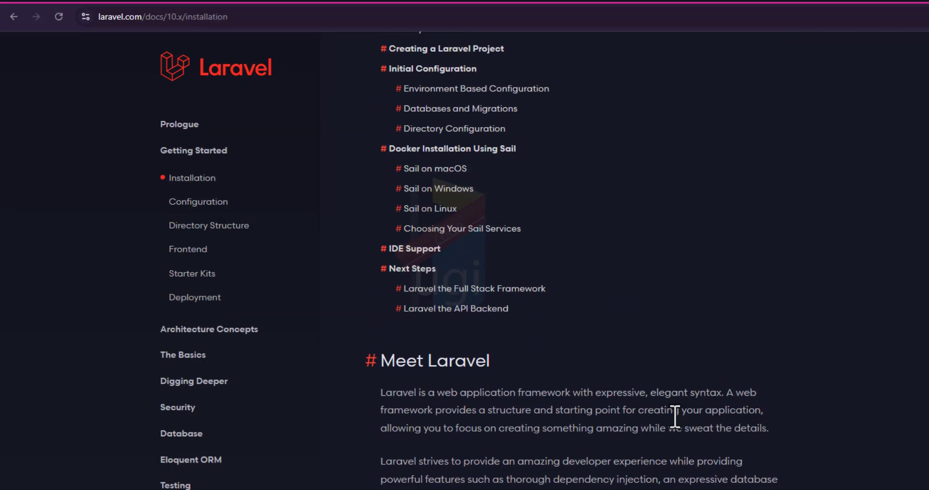
scroll(down, 3)
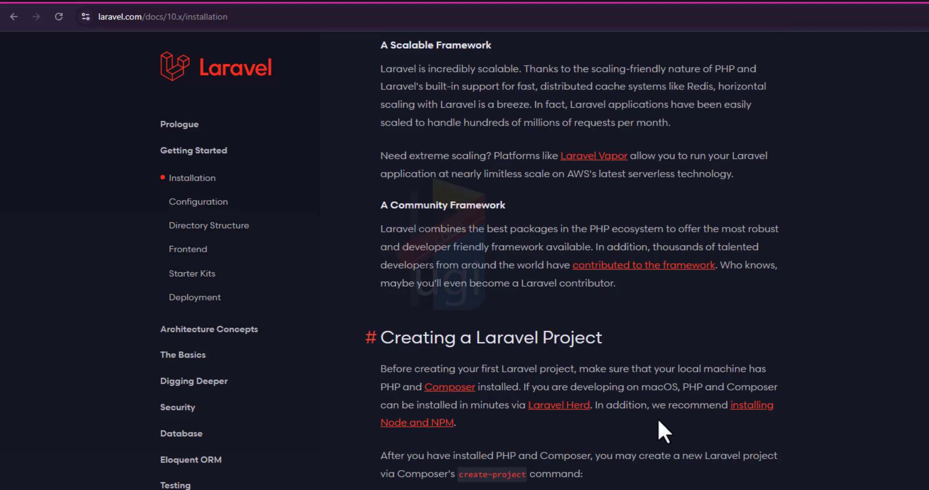
scroll(down, 3)
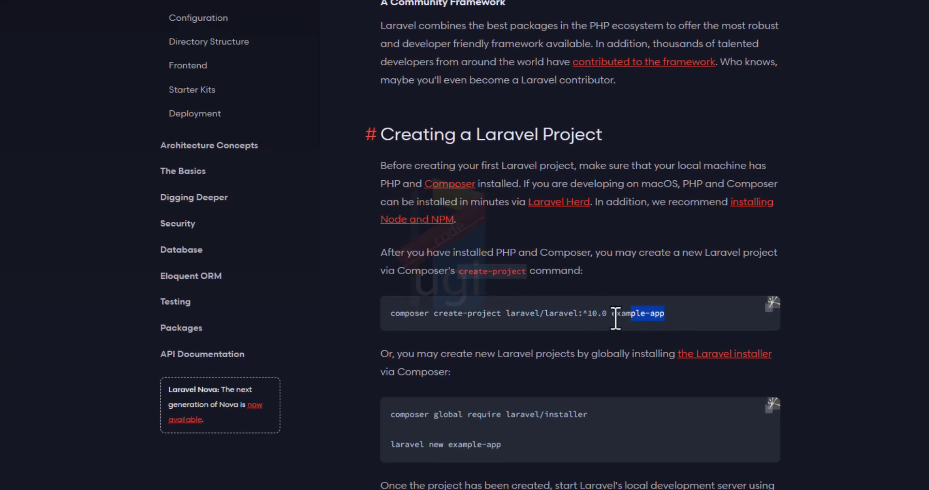
Step: Select and copy the composer create-project command from the Laravel docs
triple_click(526, 314)
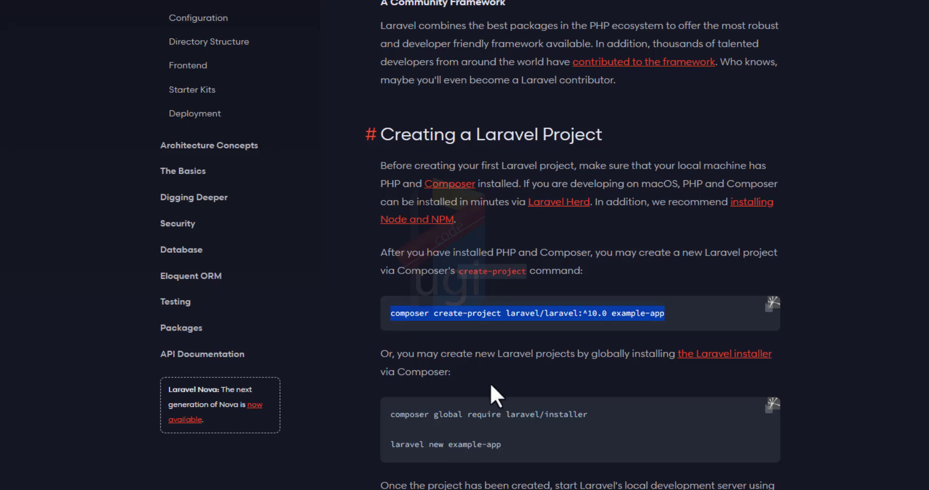
mouse_move(513, 313)
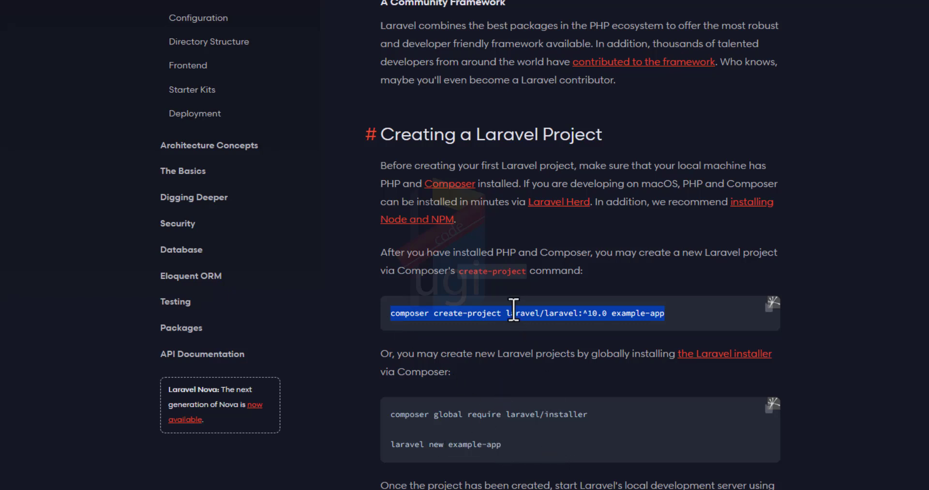
right_click(517, 313)
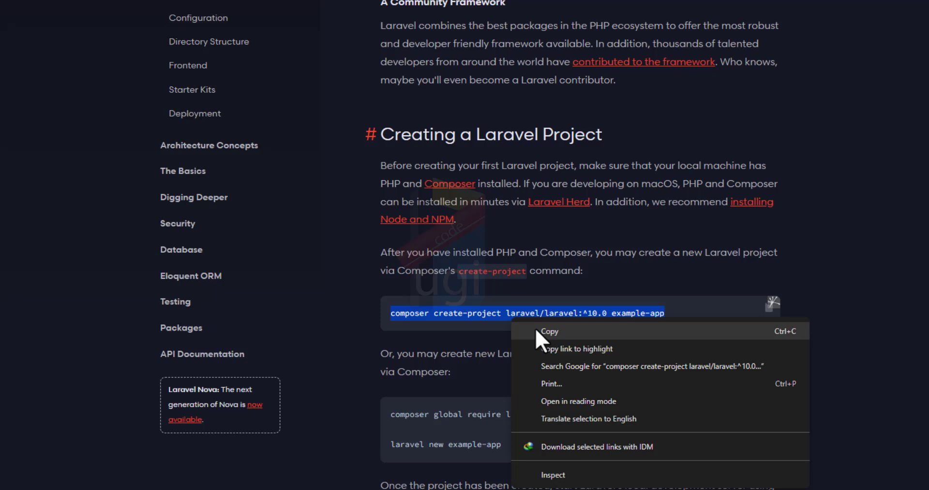
click(549, 332)
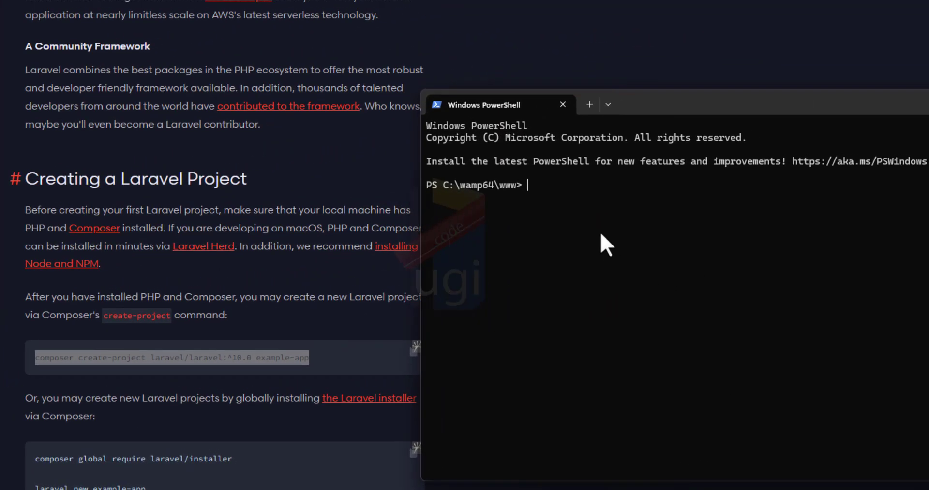
Step: Run composer create-project laravel/laravel:^10.0 ugstock in C:\wamp64\www, replacing example-app
text(composer create-project laravel/laravel:^10.0 example-app)
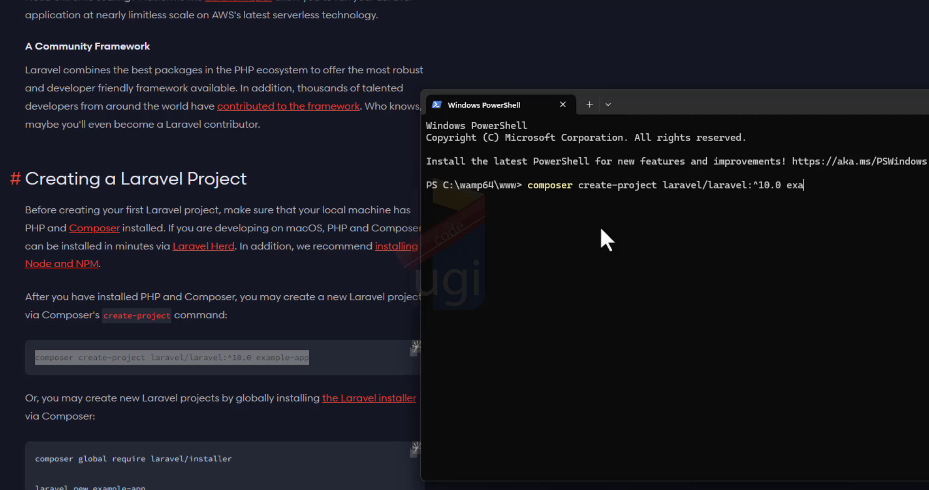
key(Backspace)
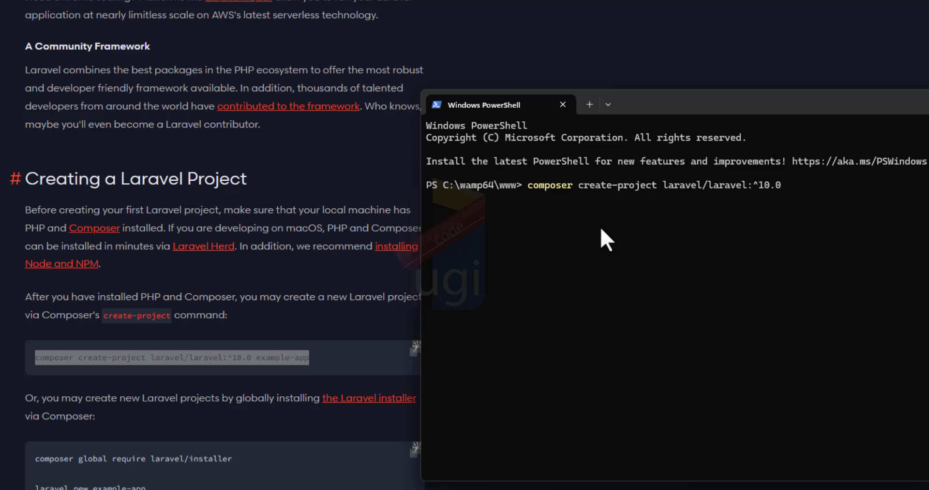
text(u)
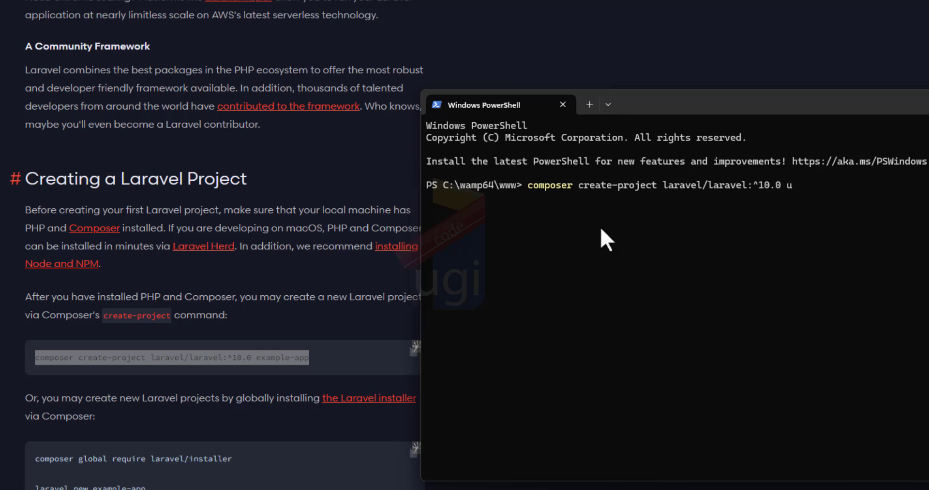
text(gst)
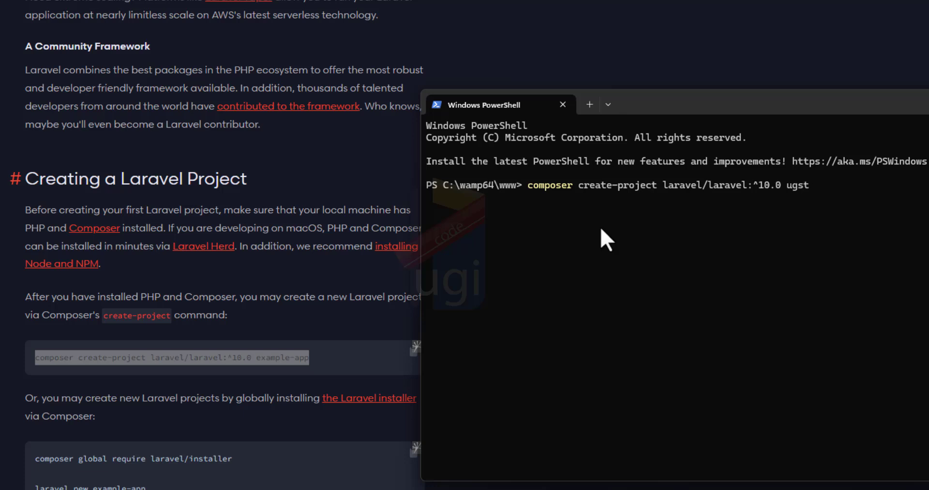
text(ock)
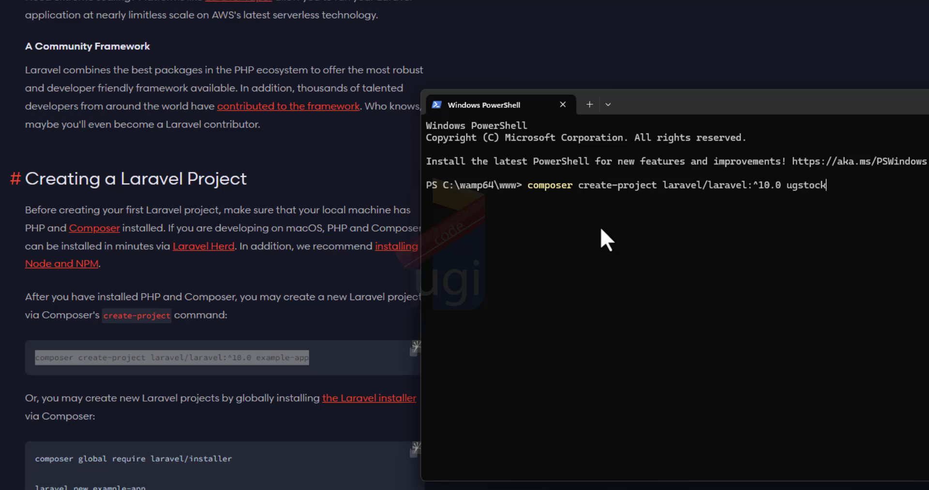
key(Enter)
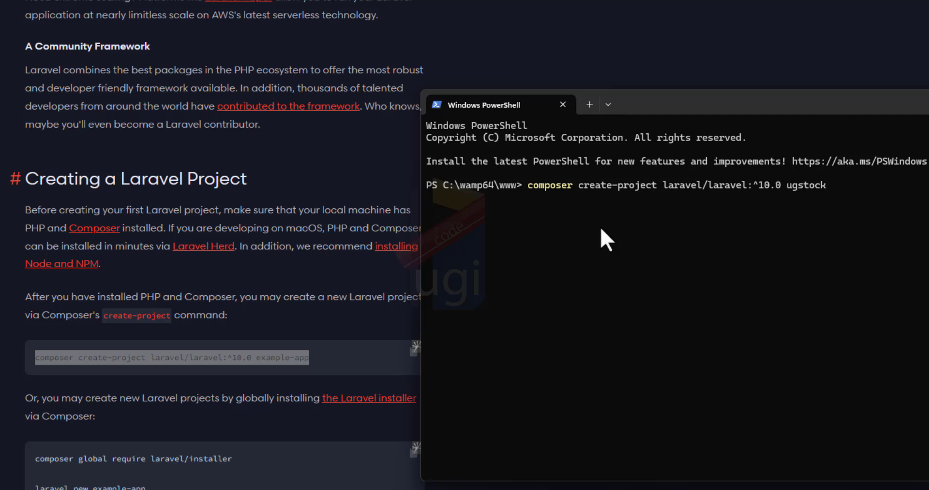
key(Enter)
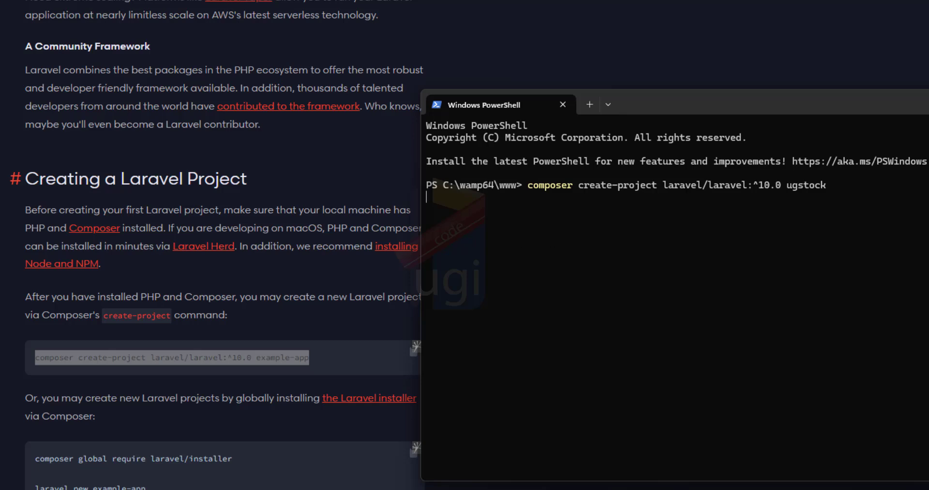
key(Enter)
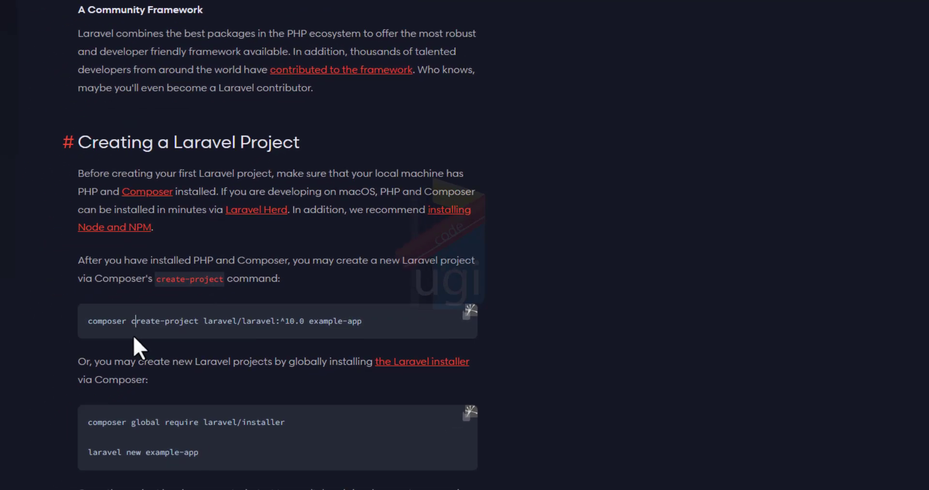
double_click(267, 243)
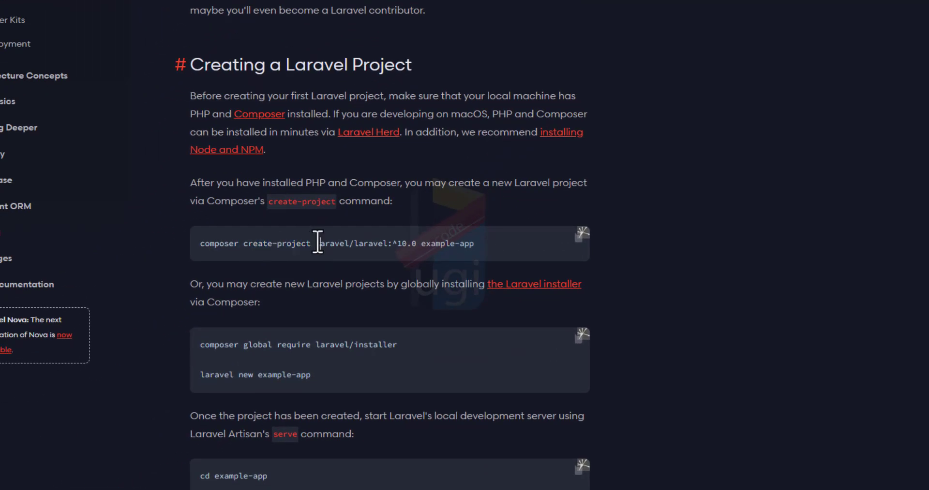
double_click(330, 243)
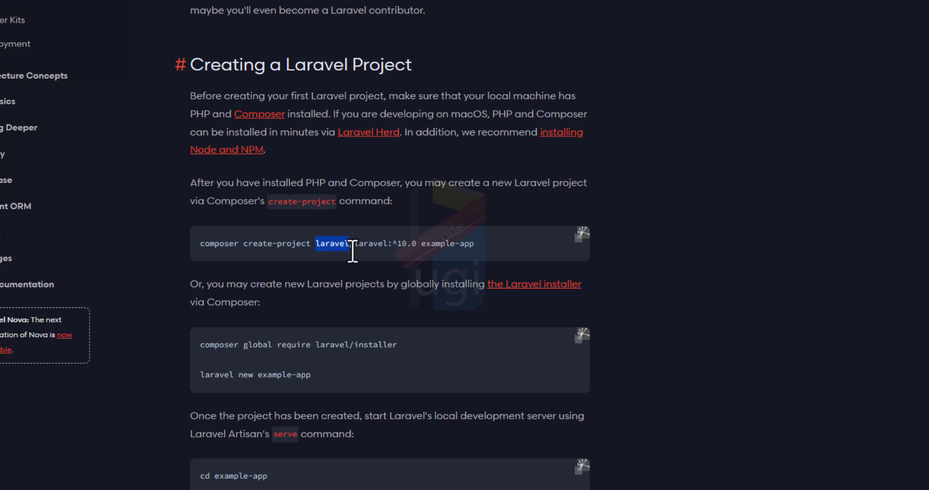
drag(349, 244, 421, 244)
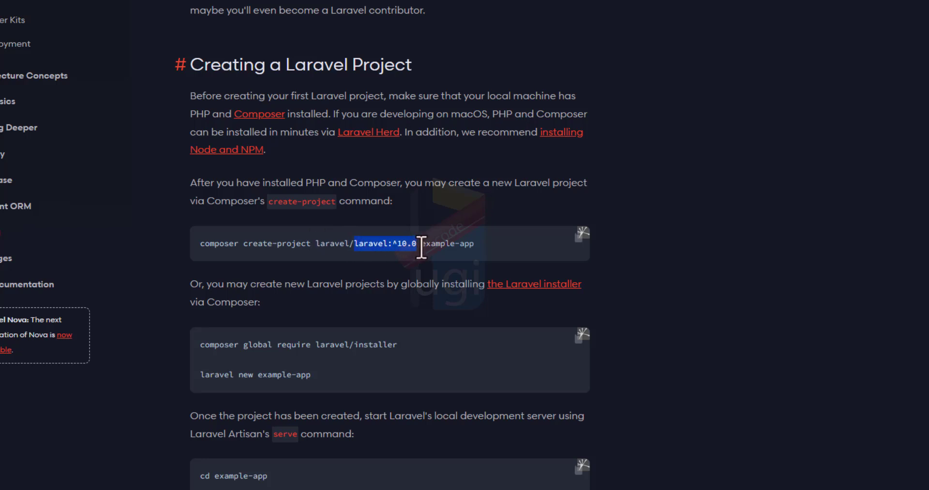